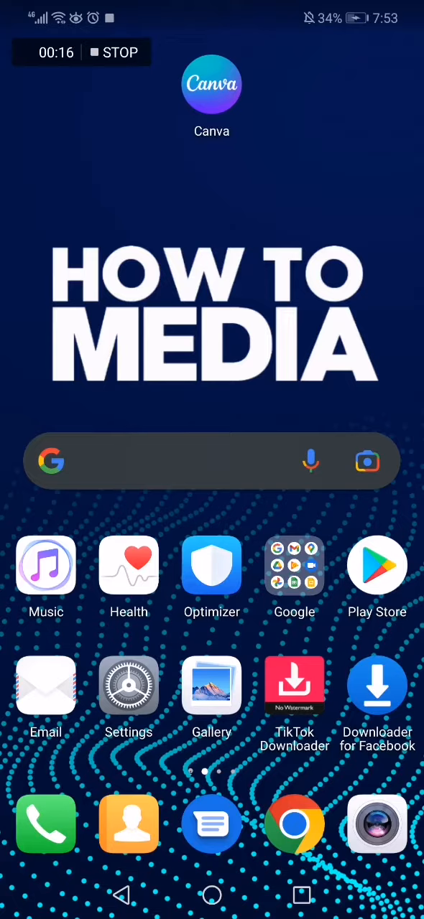
Step: Launch Canva to its home page of suggested and recent designs
click(211, 84)
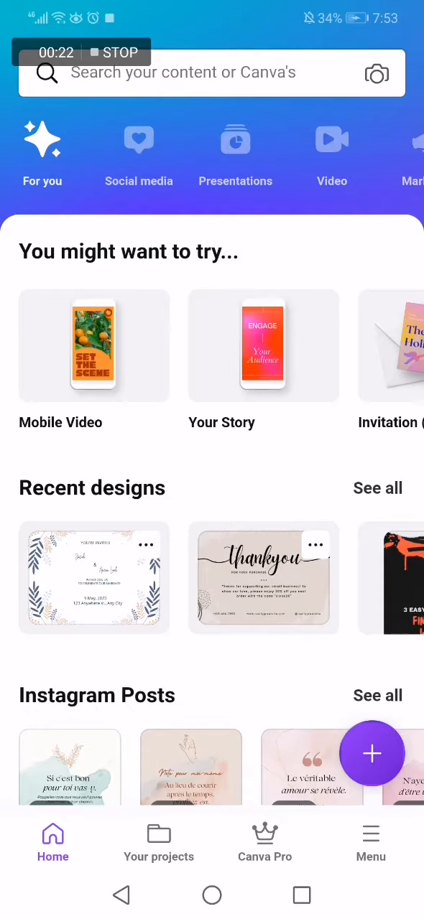
scroll(up, 3)
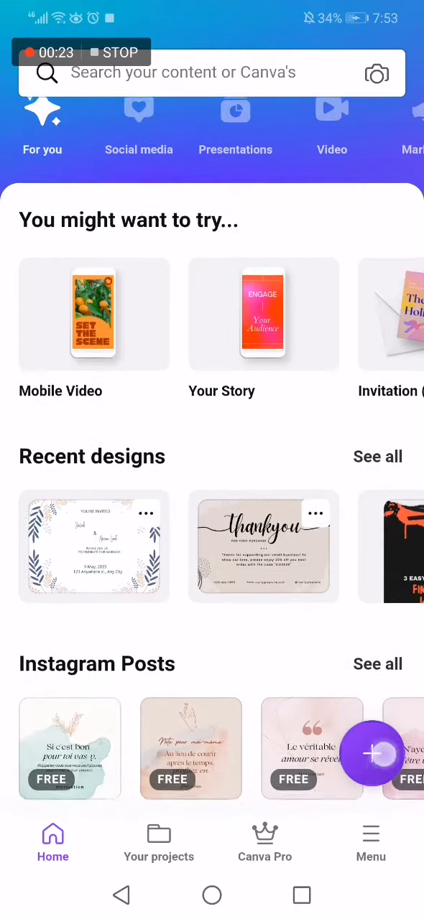
Step: Start a new design using the Card (Landscape) design type
click(212, 72)
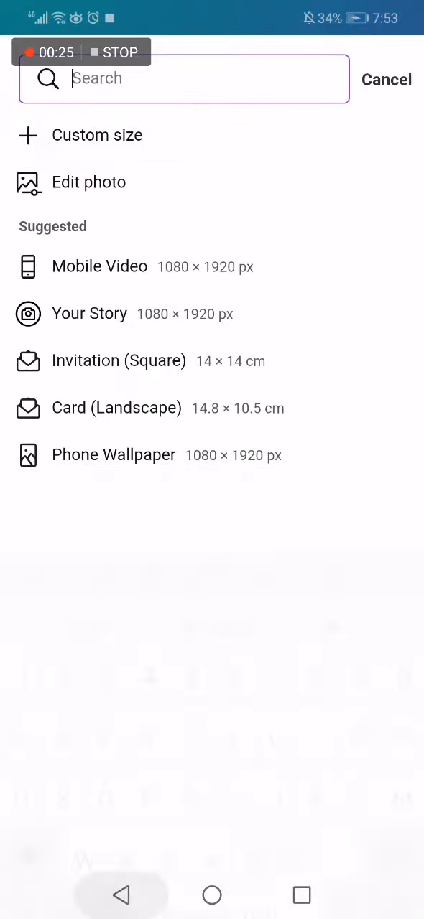
scroll(down, 3)
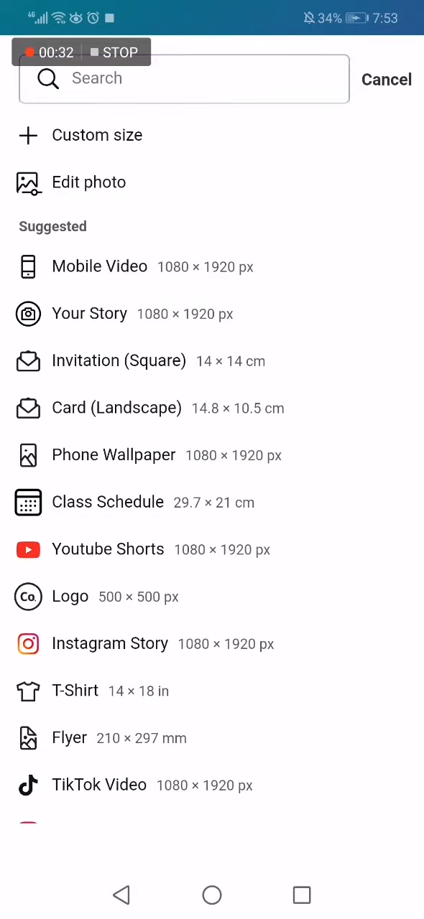
click(116, 408)
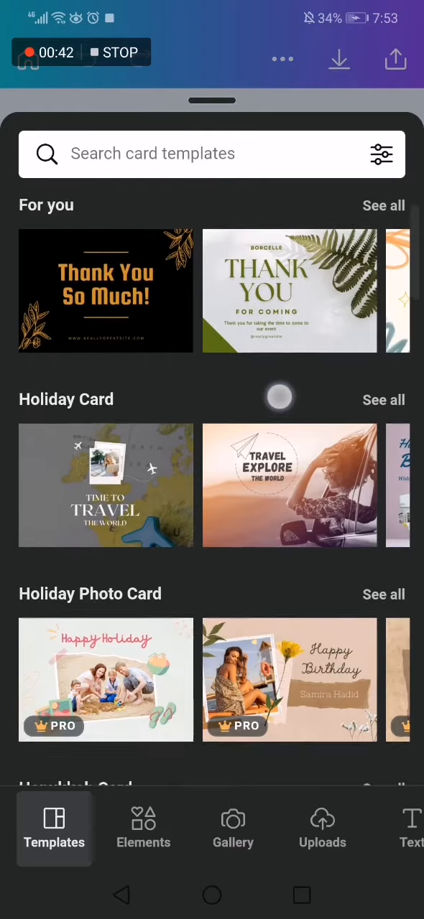
Step: Pick the watercolour 'Thank you for your order' template from Greeting Card (Landscape)
scroll(down, 3)
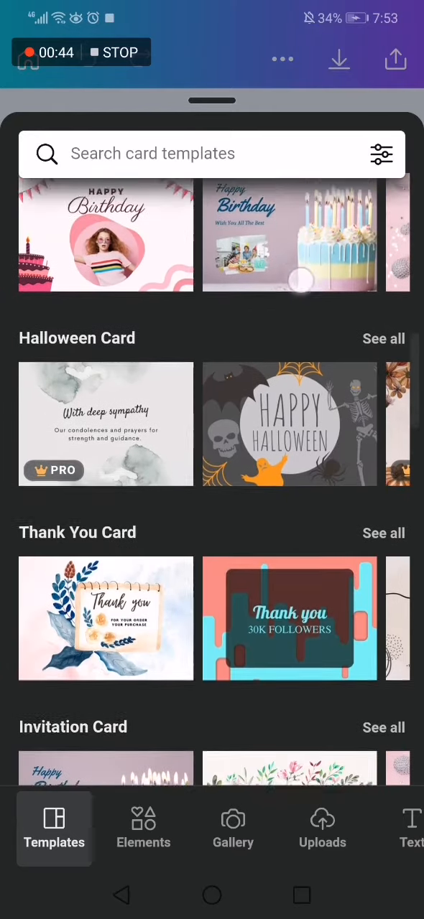
scroll(down, 3)
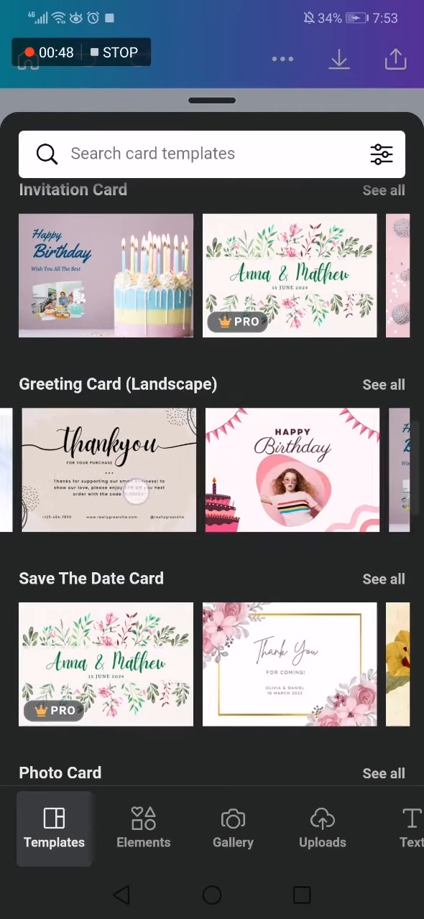
scroll(left, 3)
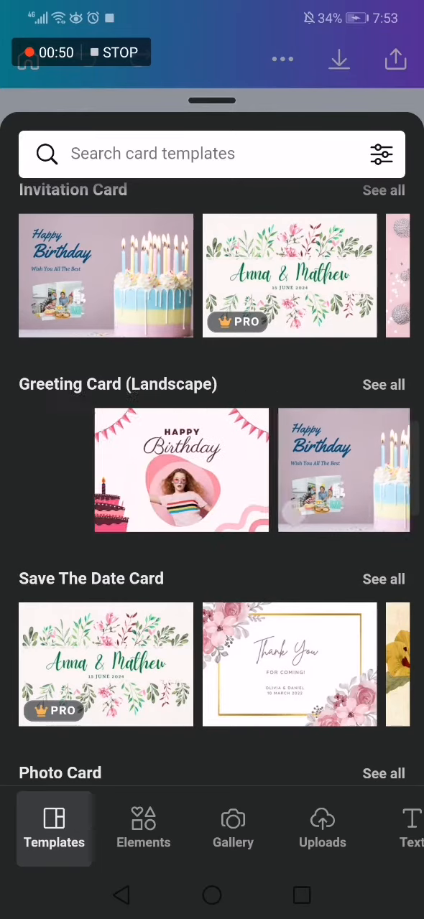
scroll(left, 3)
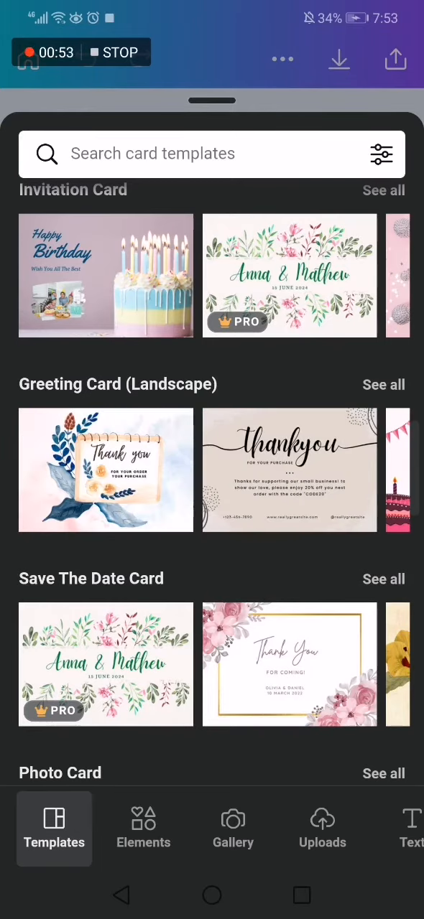
click(106, 470)
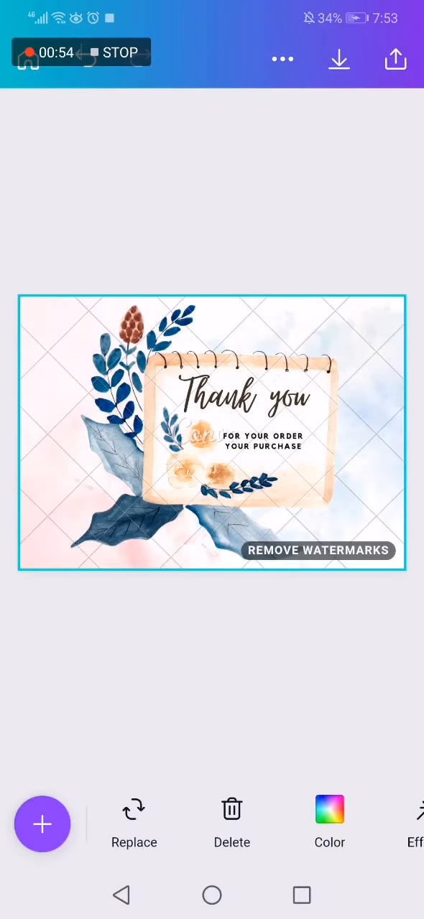